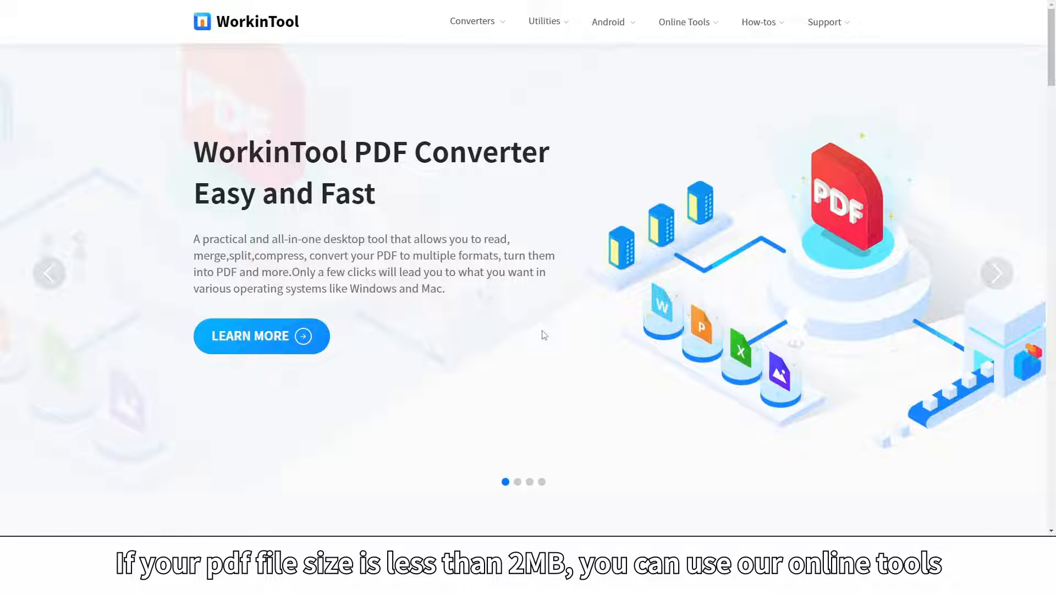
mouse_move(569, 272)
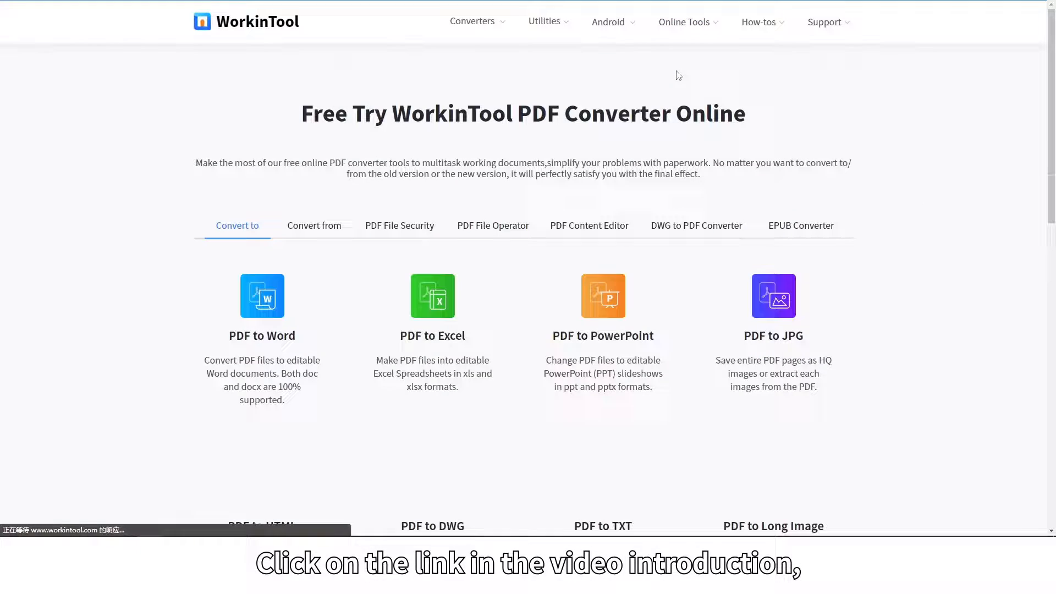
Step: Show the PDF Content Editor tools on the online tools page
click(588, 225)
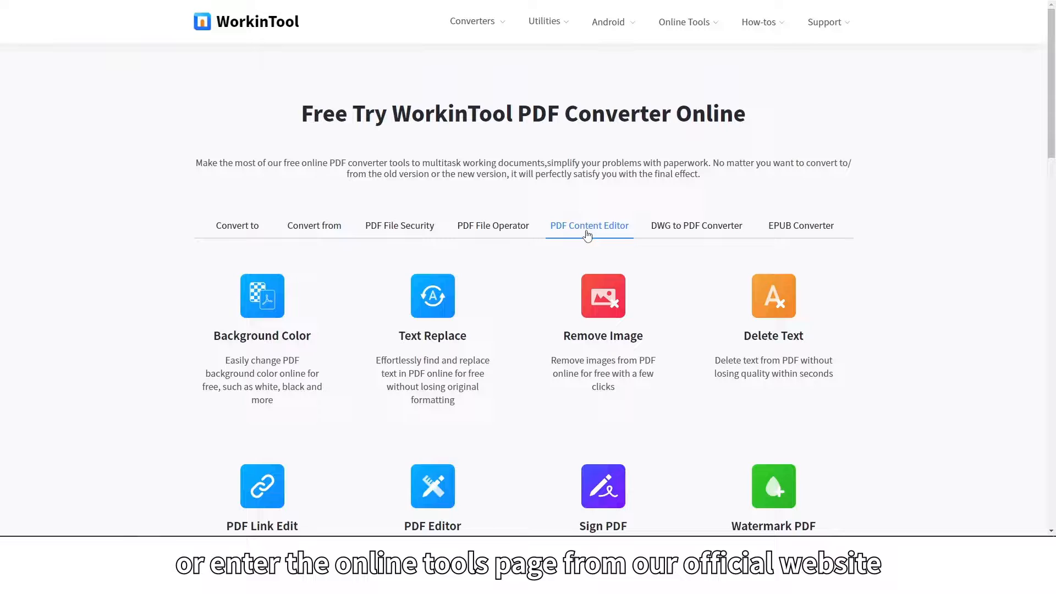
mouse_move(261, 309)
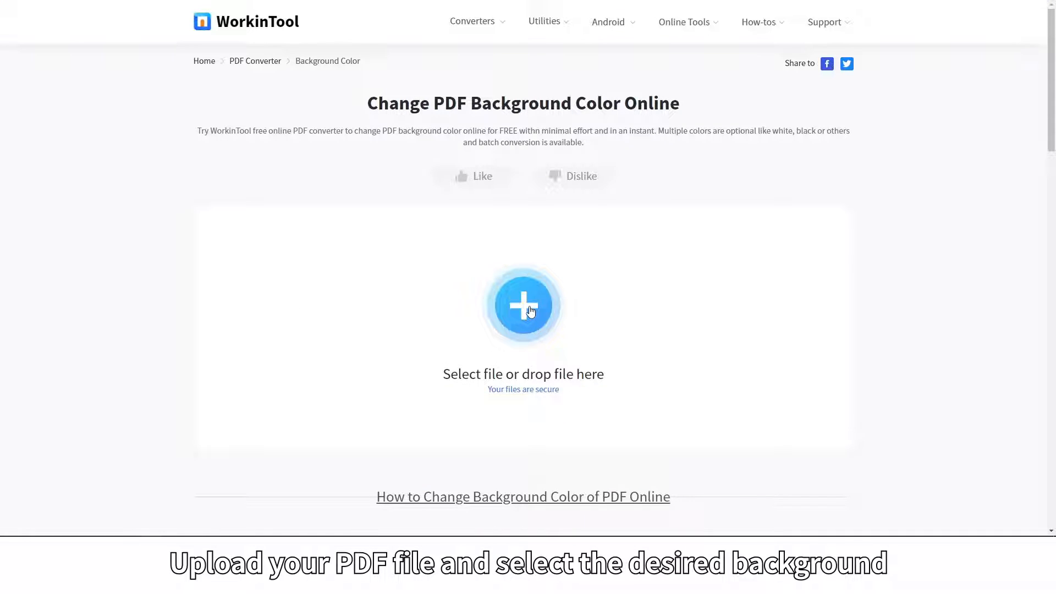
Step: Upload test pdf.pdf, set the background color to red, and convert it
click(522, 304)
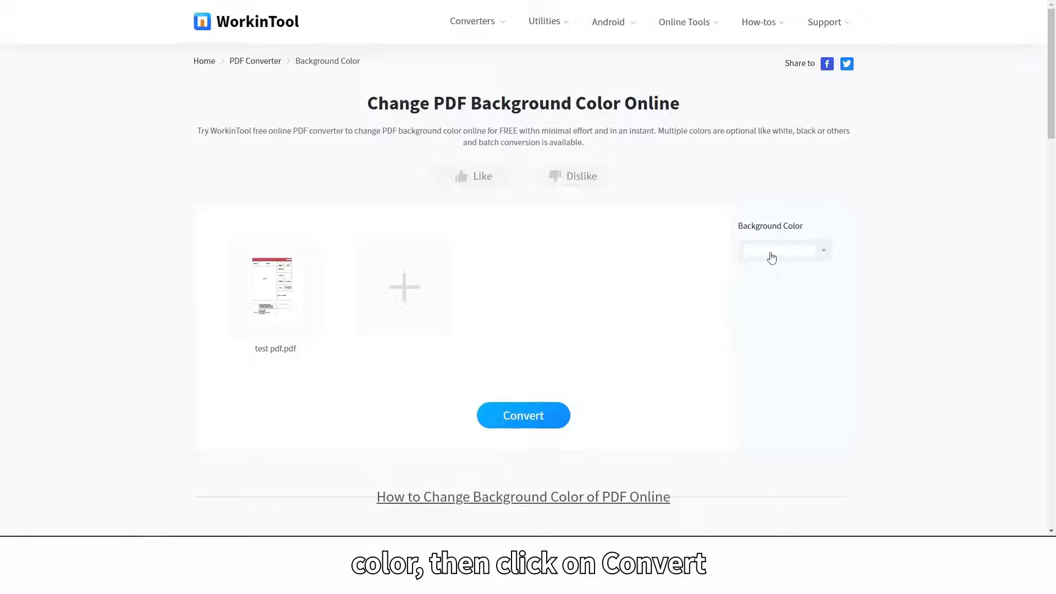
click(785, 251)
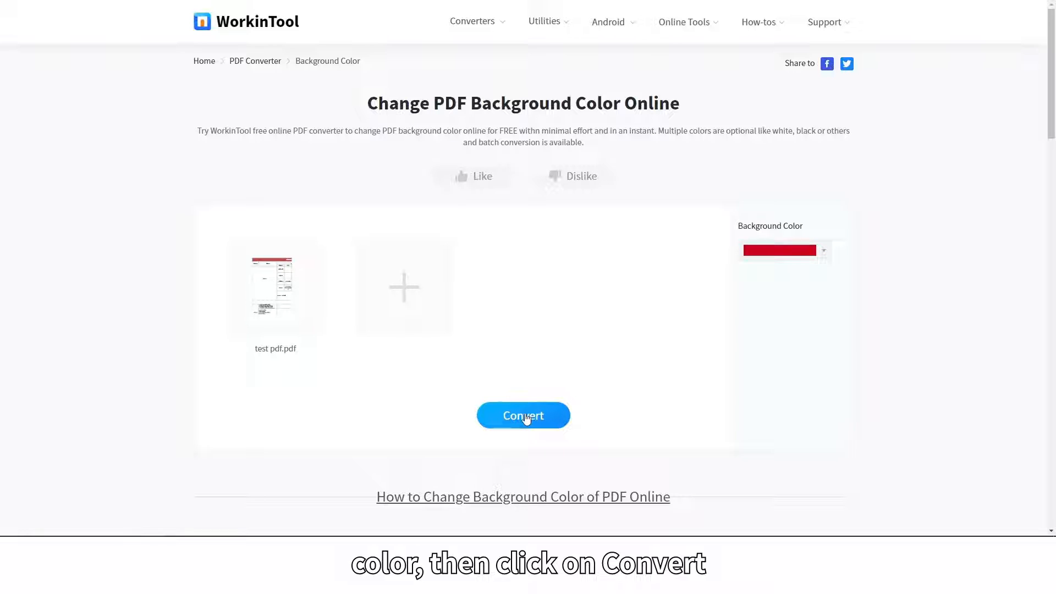
click(523, 415)
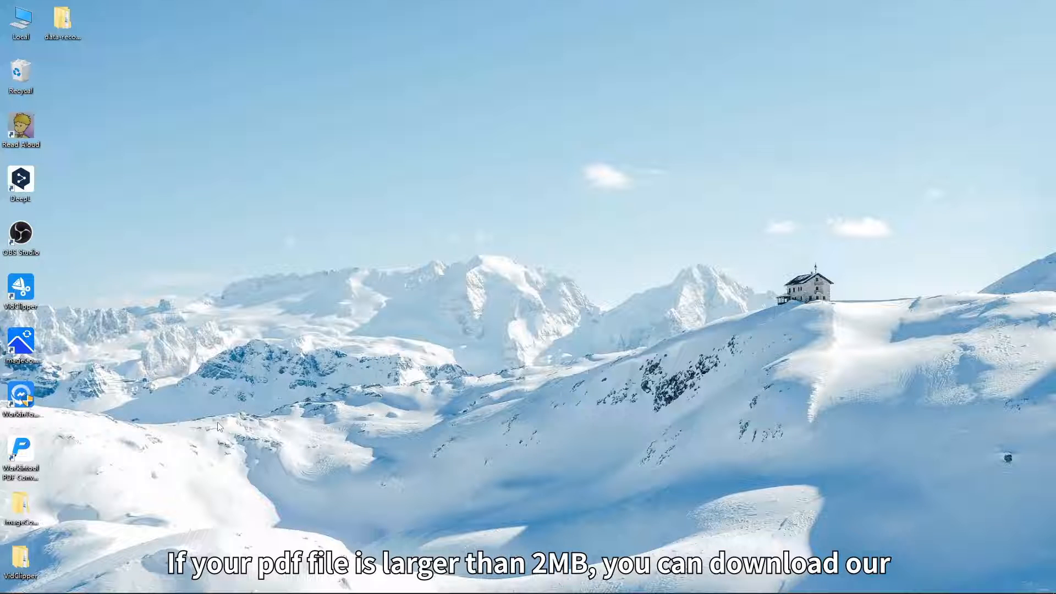
Step: Launch WorkinTool PDF Converter and load test pdf.pdf into Change PDF Background Color
double_click(20, 448)
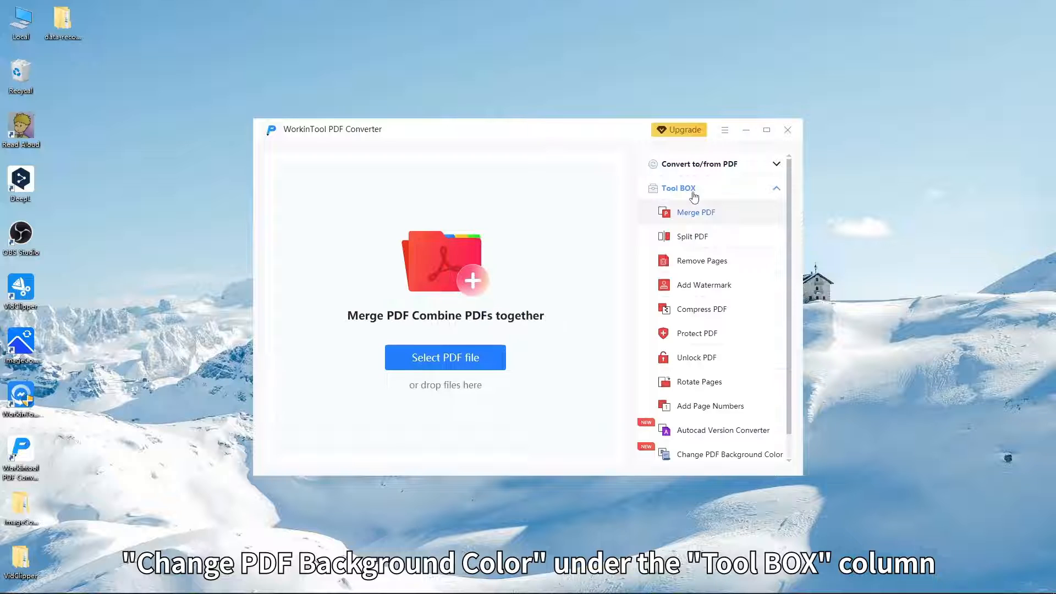
click(729, 453)
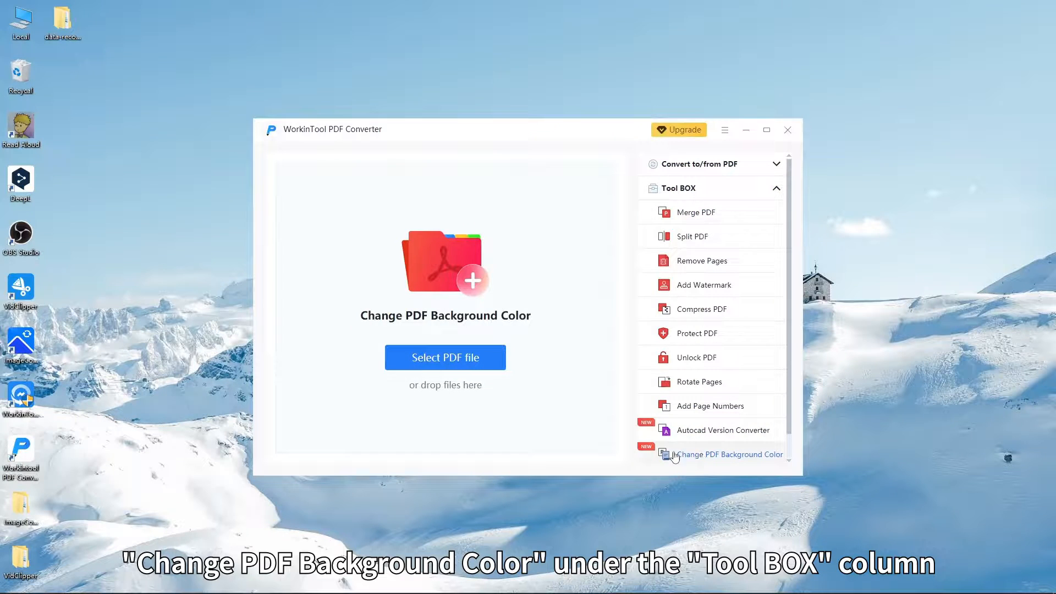
click(445, 356)
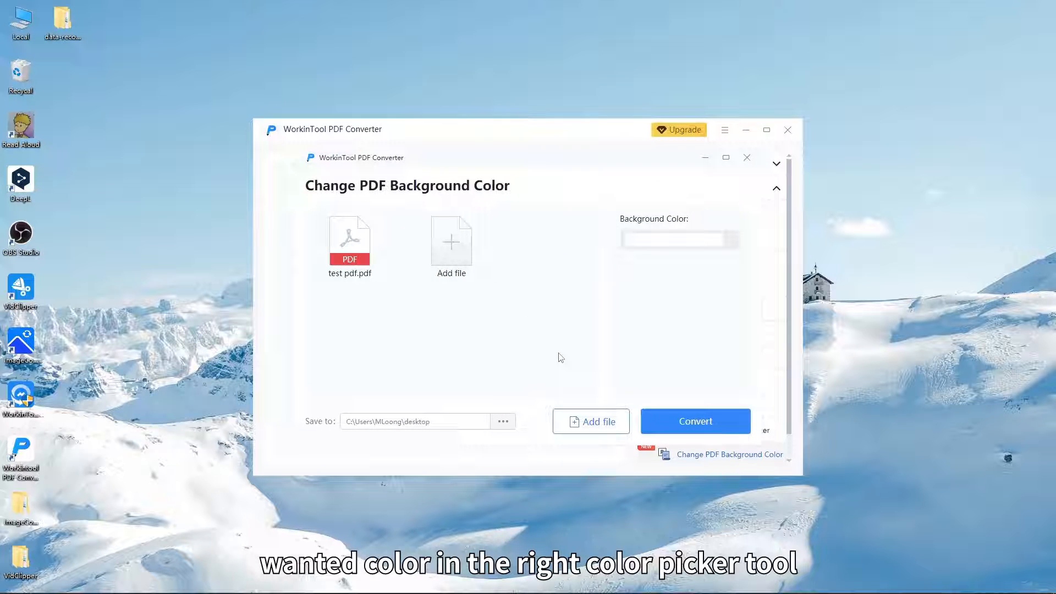
Step: Pick red in the Background Color picker and convert test pdf.pdf
click(678, 238)
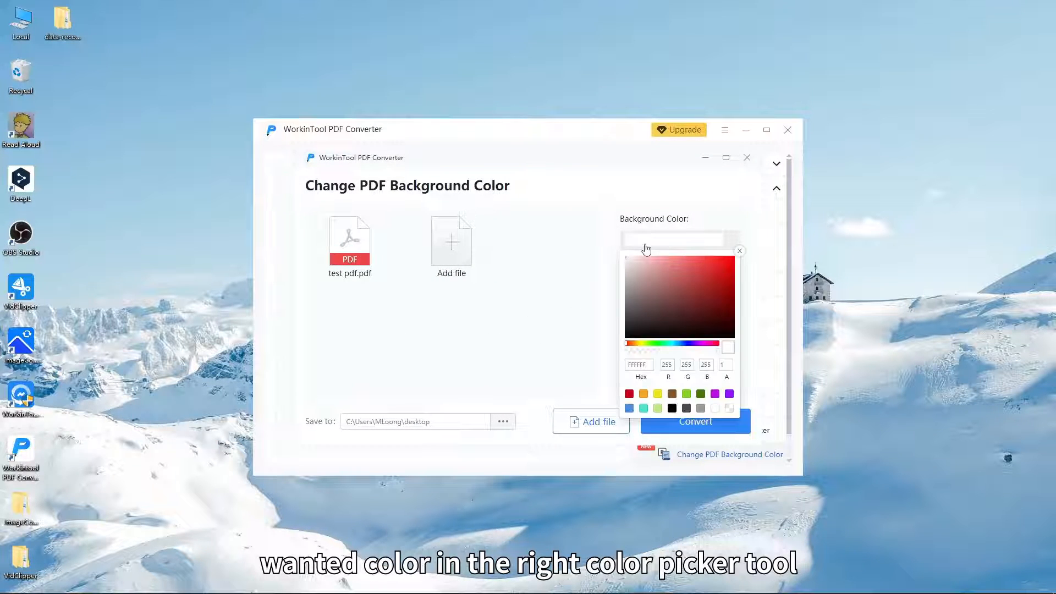
click(731, 266)
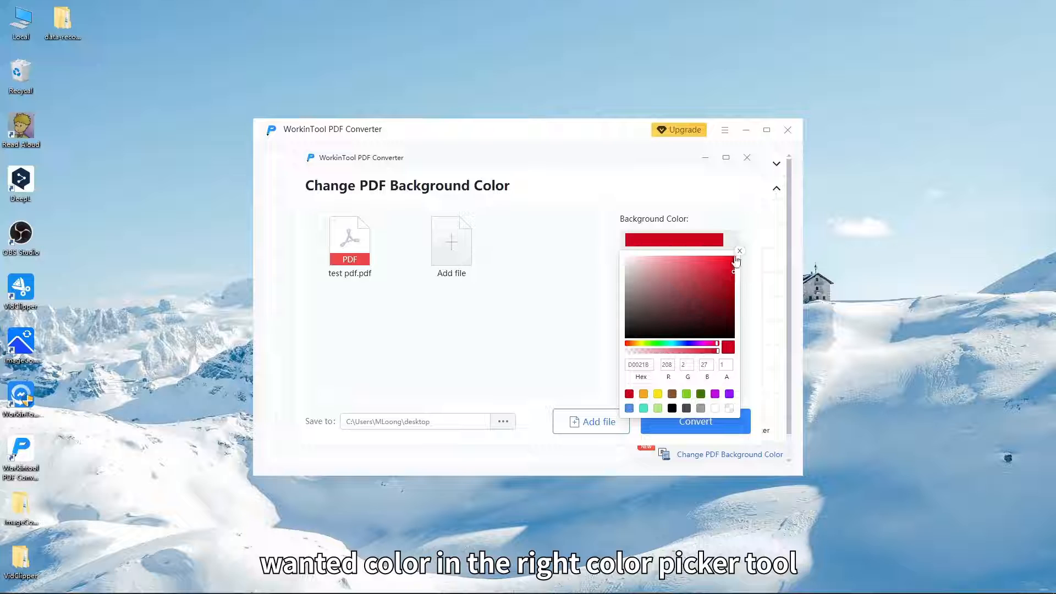
click(739, 251)
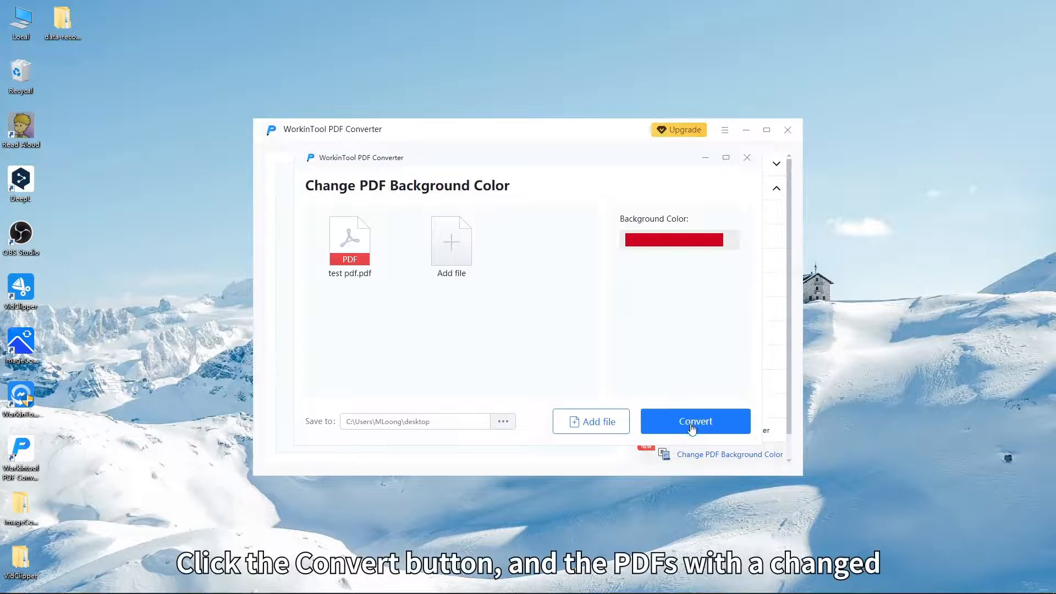
click(695, 421)
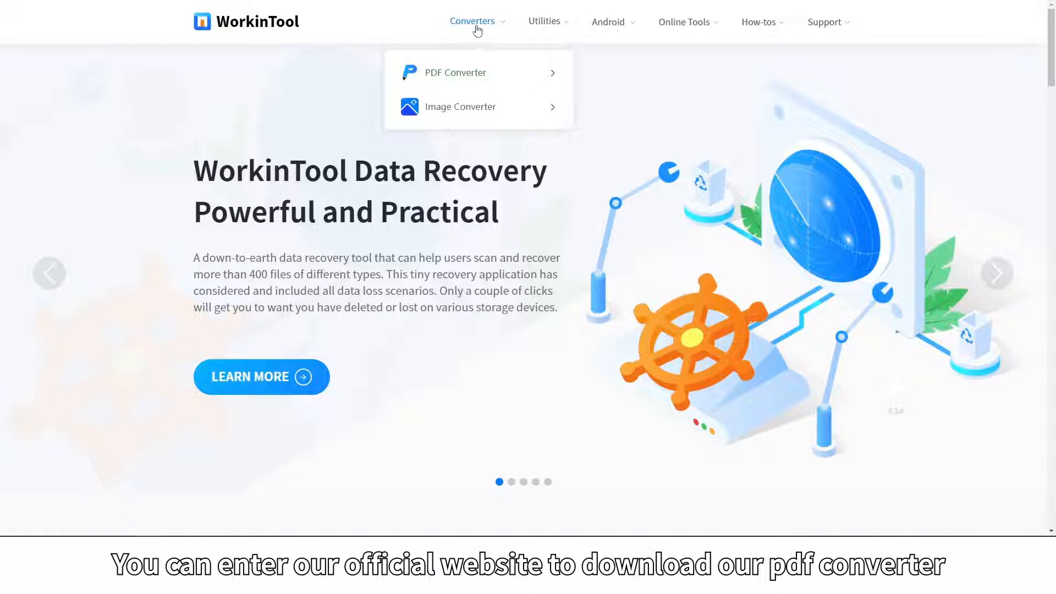
Step: Go to the PDF Converter product page from the Converters menu
click(454, 73)
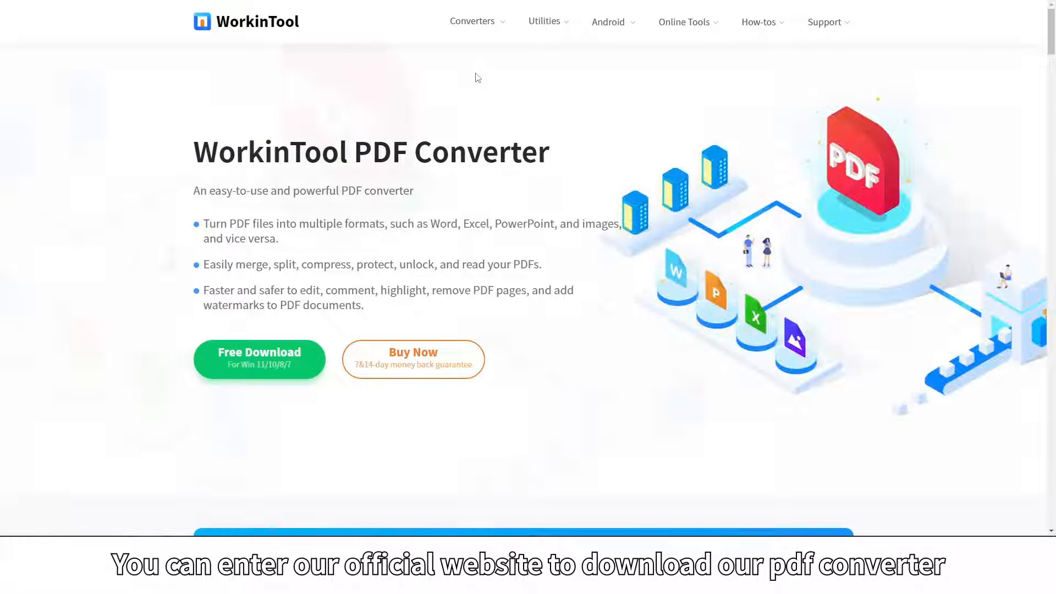
mouse_move(314, 376)
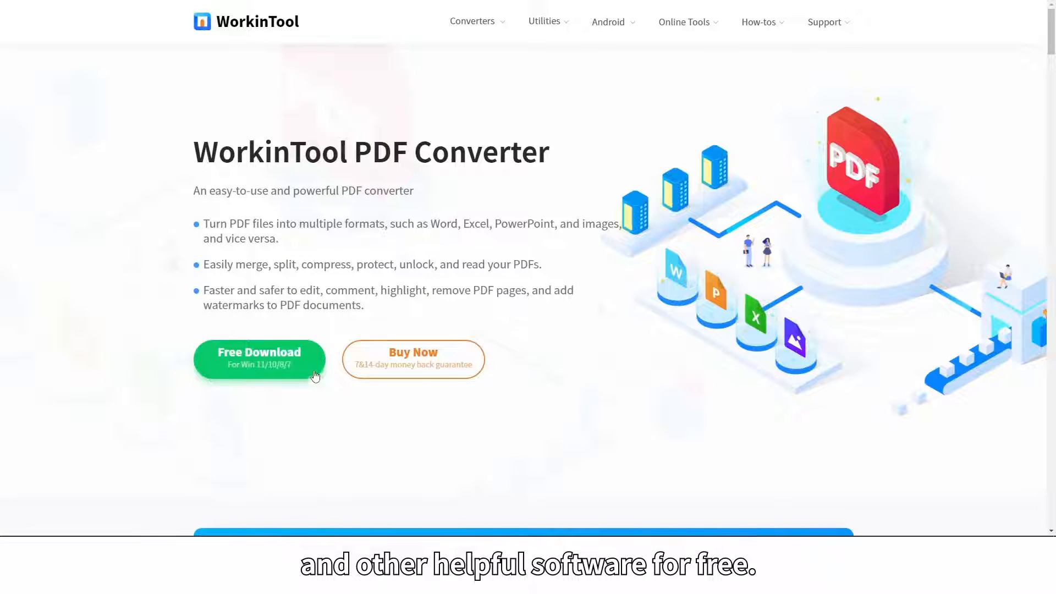